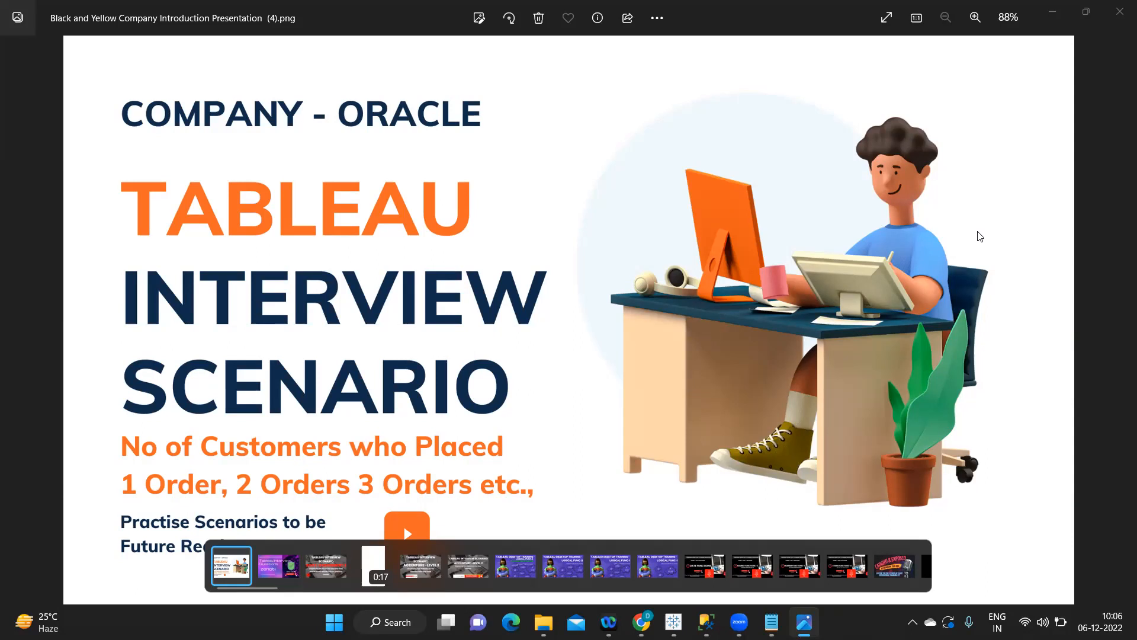
{"action": "mouse_move", "coordinate": [739, 621]}
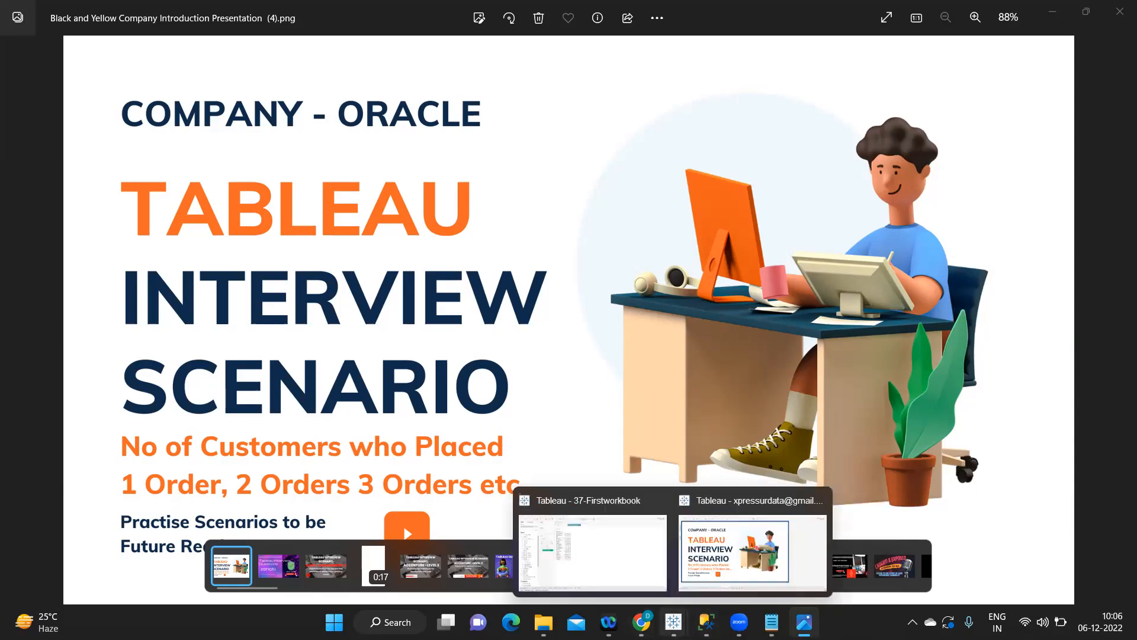
Switch to the Tableau workbook, glance at Sheet 2, and return to Dashboard 3
{"action": "left_click", "coordinate": [750, 553]}
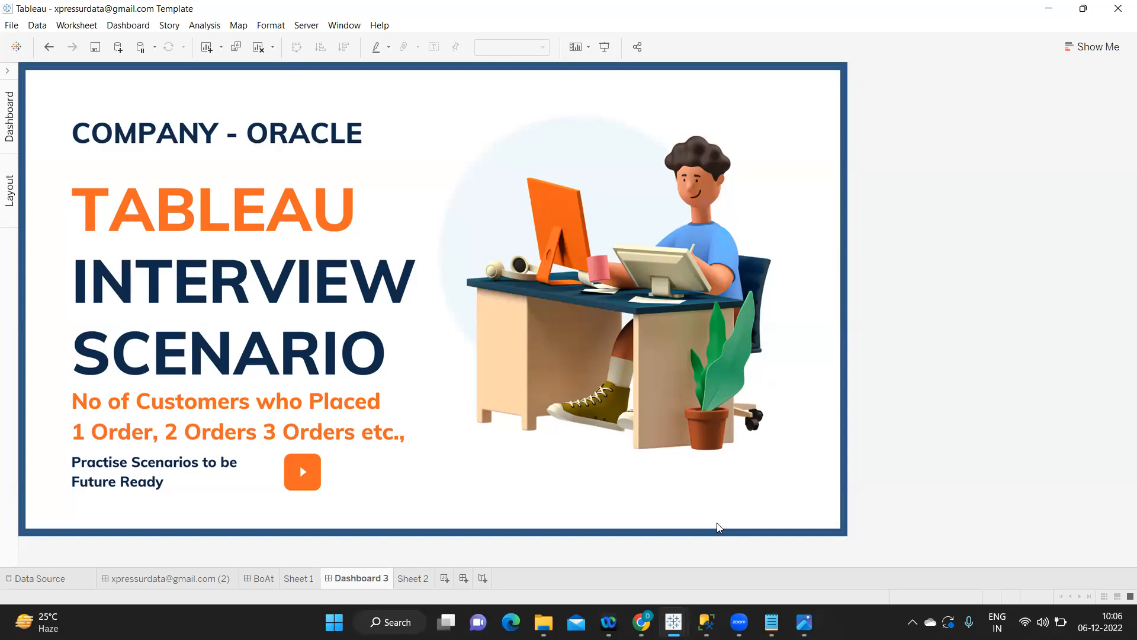
{"action": "mouse_move", "coordinate": [408, 593]}
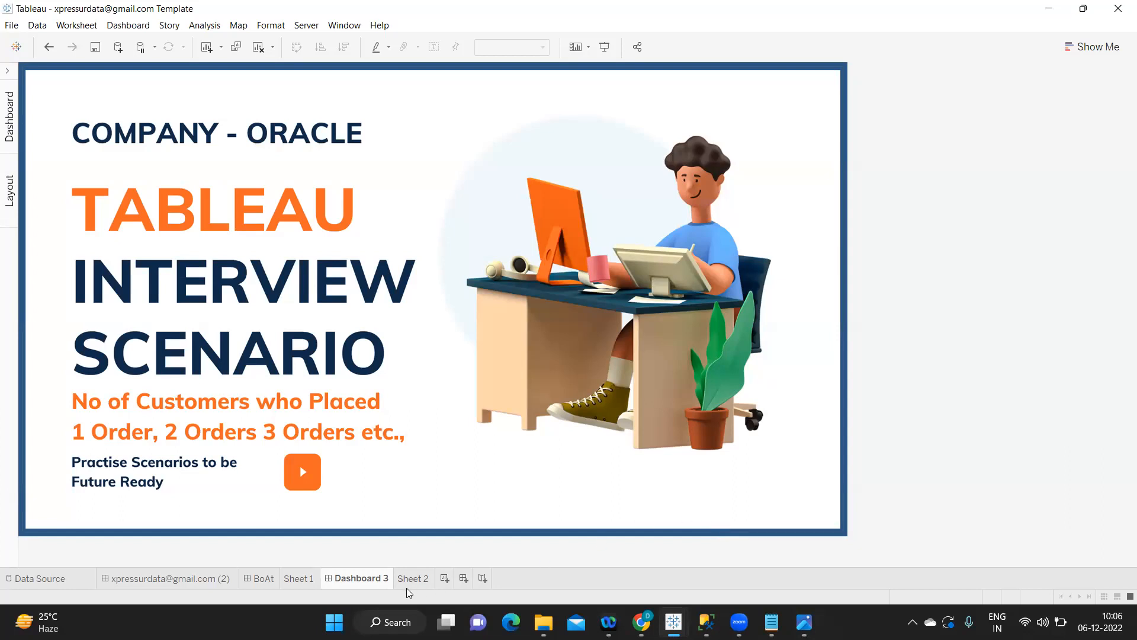
{"action": "left_click", "coordinate": [413, 578]}
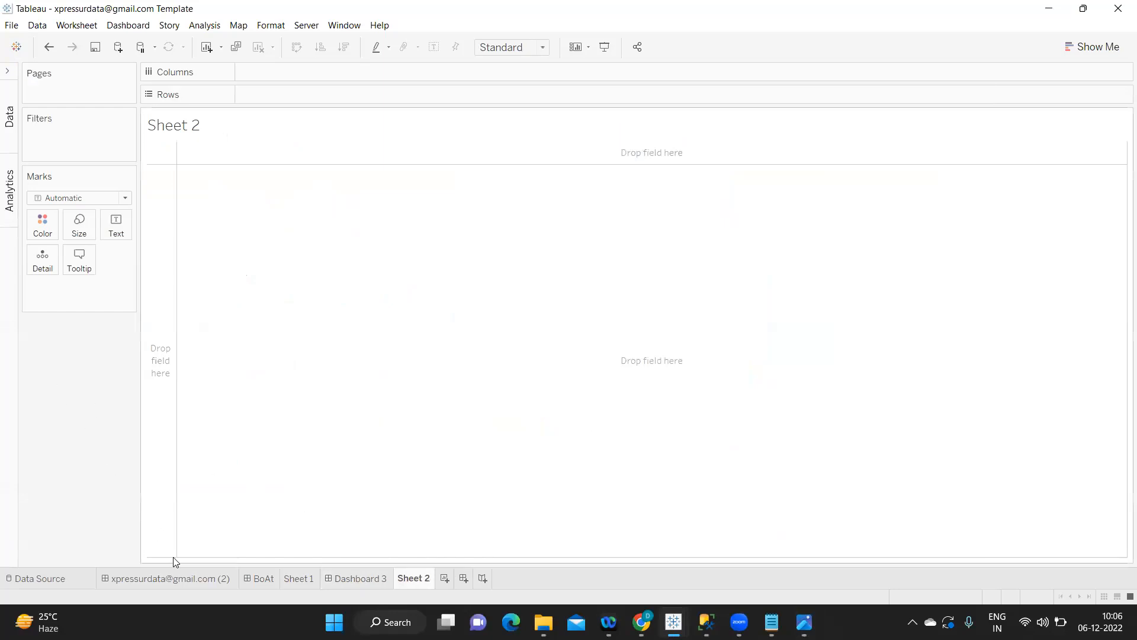
{"action": "left_click", "coordinate": [359, 578]}
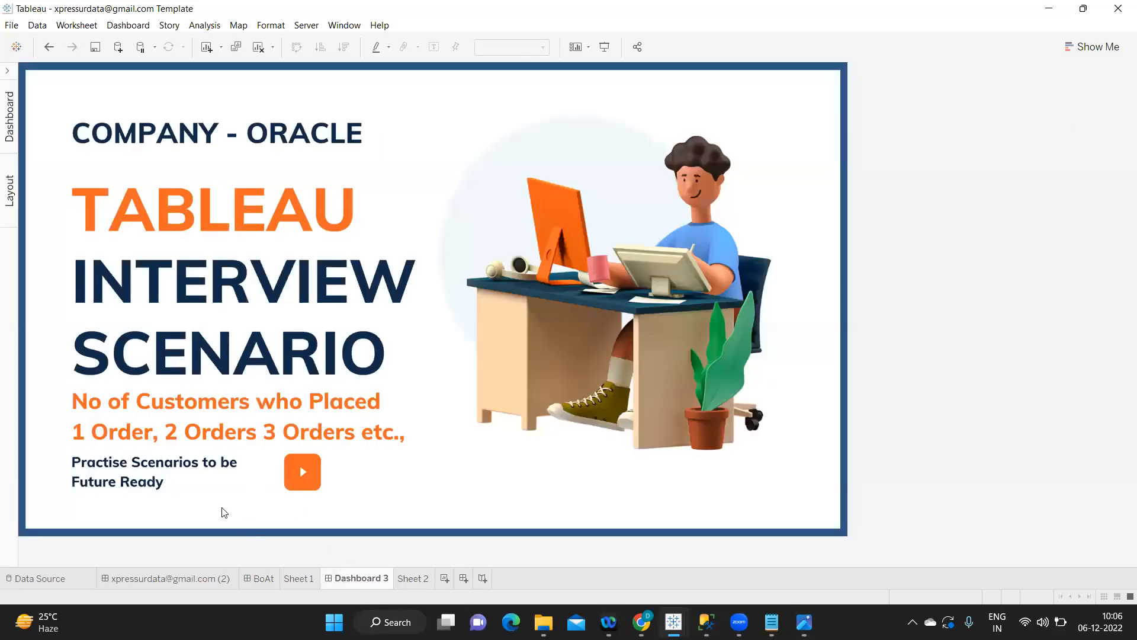
{"action": "mouse_move", "coordinate": [148, 442]}
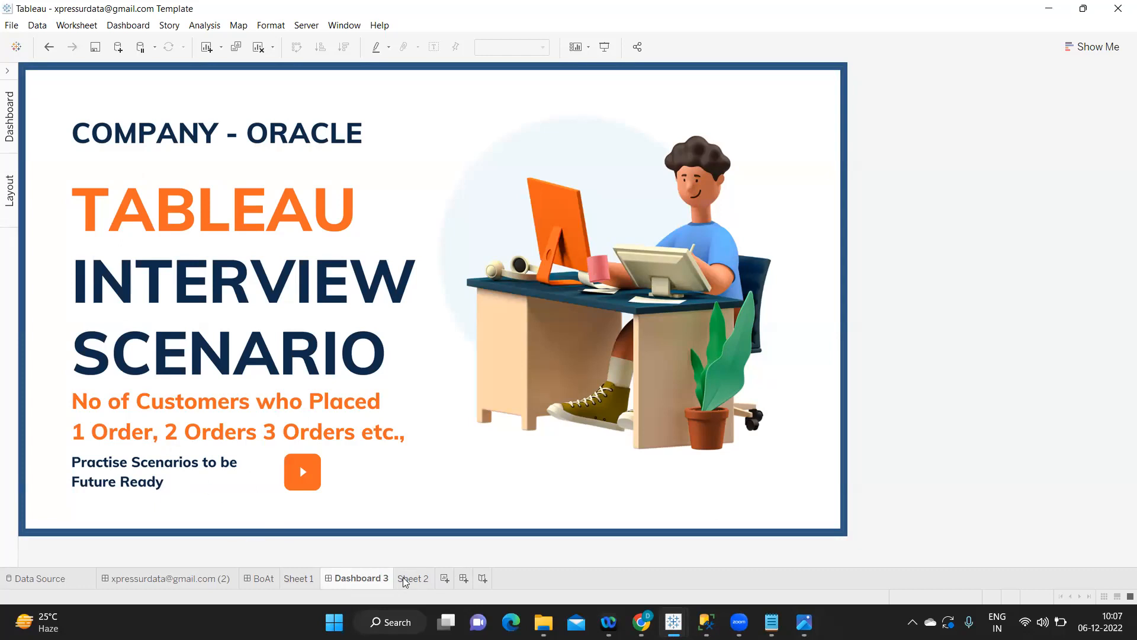
Open the empty Sheet 2 and expand the Data pane listing the Superstore fields
{"action": "left_click", "coordinate": [413, 578]}
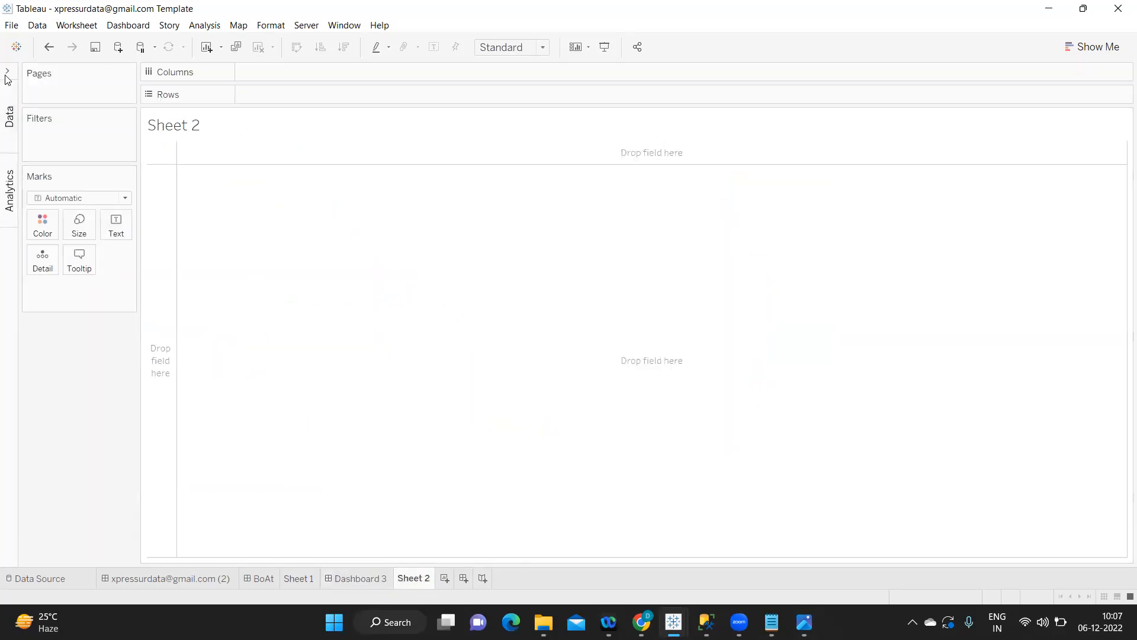
{"action": "left_click", "coordinate": [7, 71]}
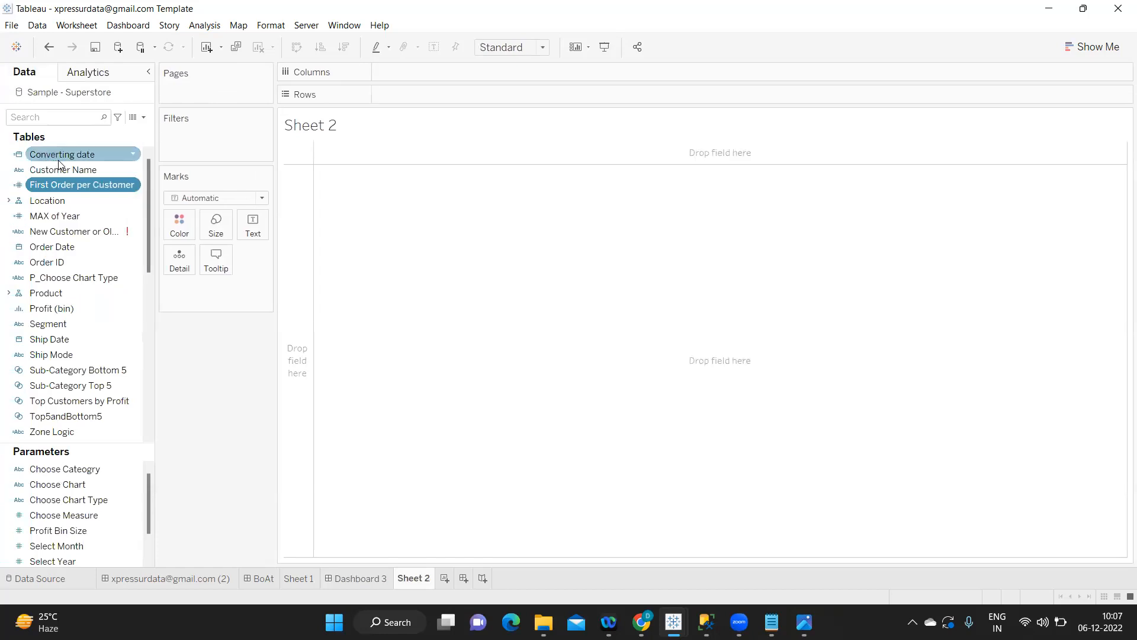
{"action": "mouse_move", "coordinate": [148, 123]}
{"action": "type", "text": "n"}
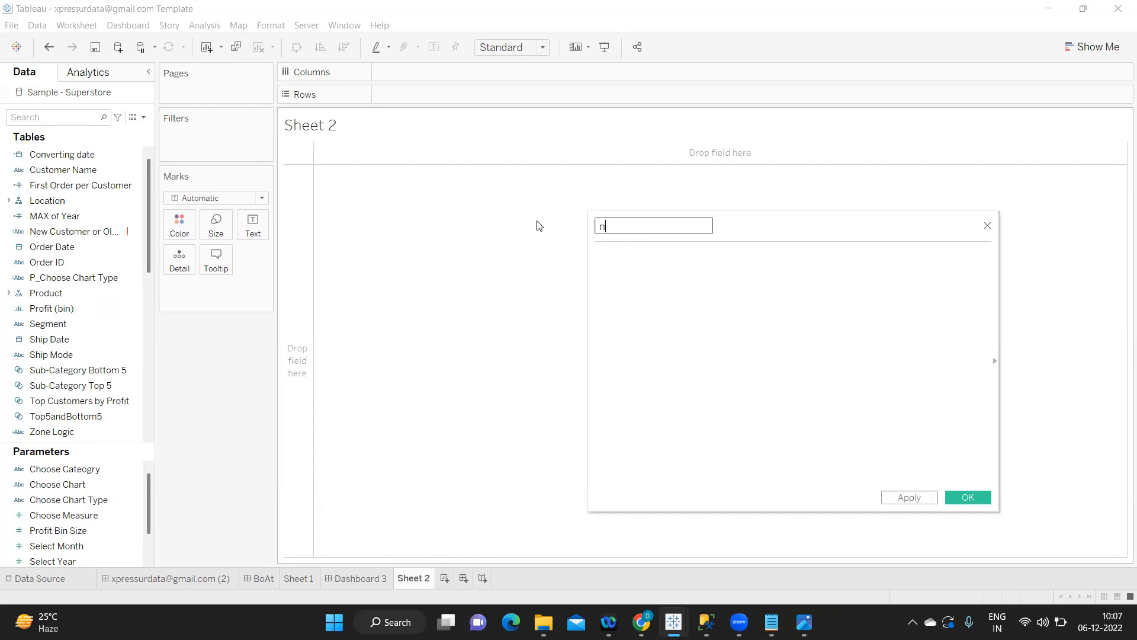
Save calculated field 'Number of Customers per order' as {FIXED [Customer Name] : COUNTD([Order ID])}
{"action": "key", "text": "Backspace"}
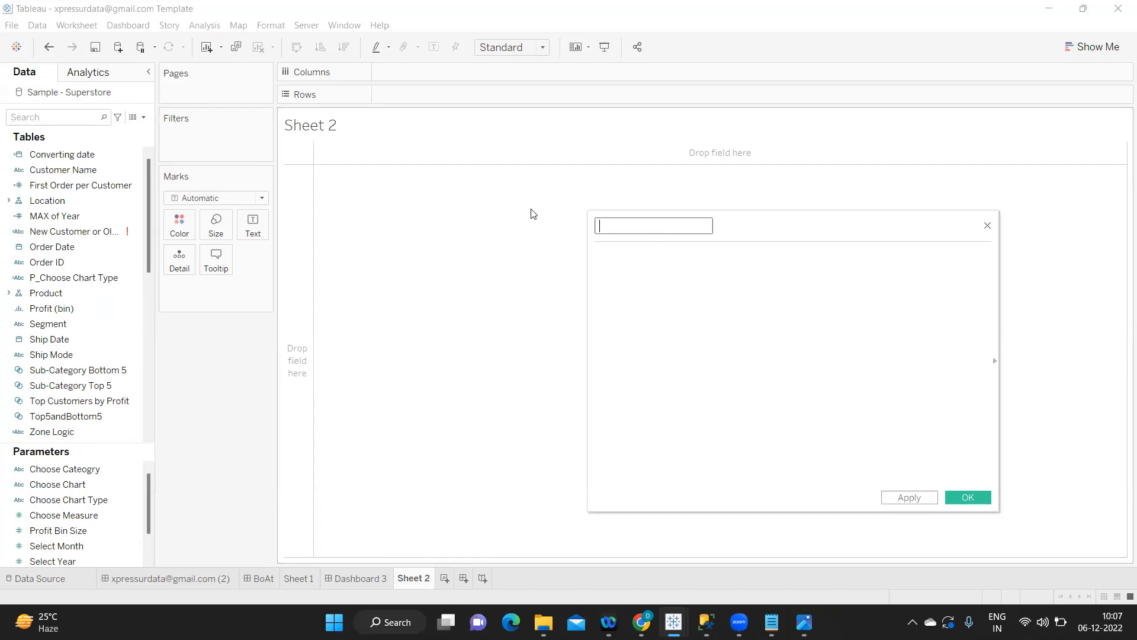
{"action": "type", "text": "Numb"}
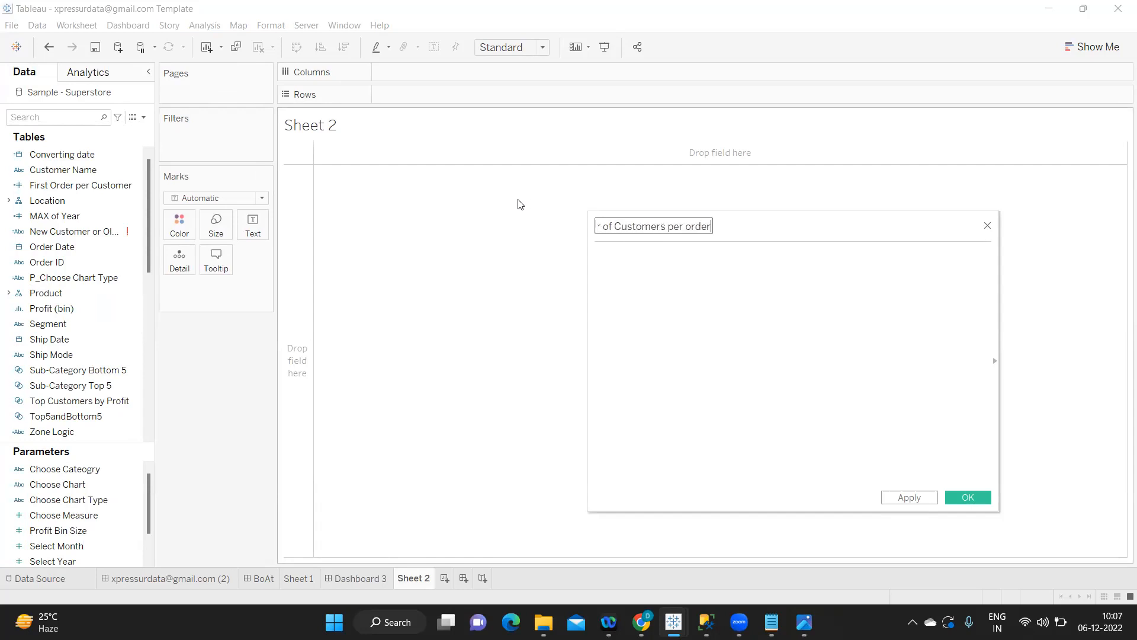
{"action": "type", "text": "{f"}
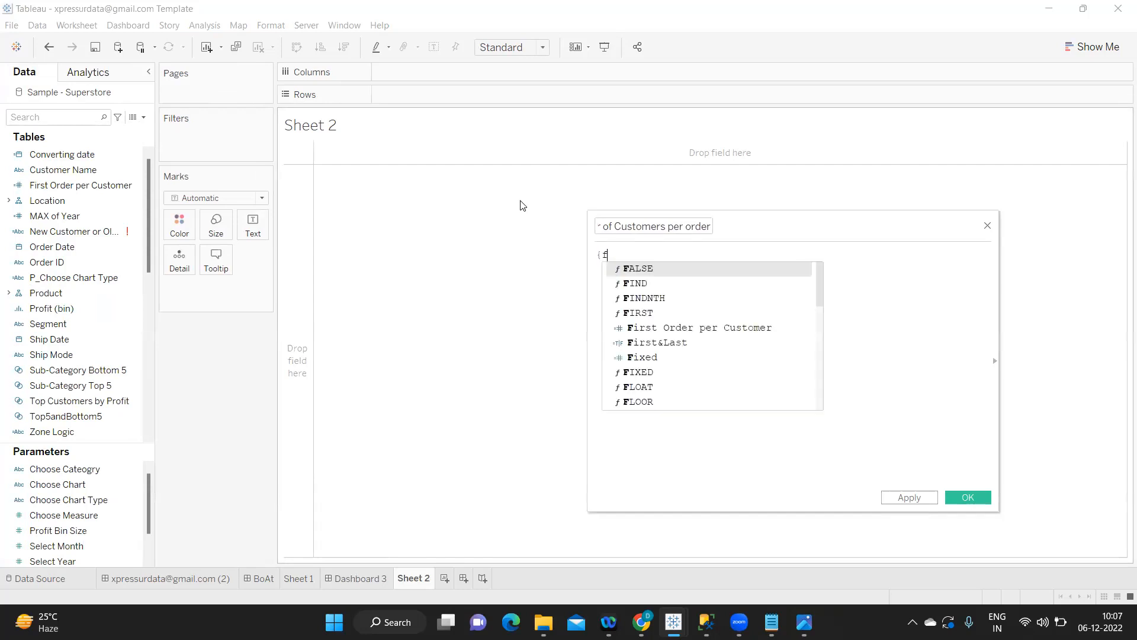
{"action": "type", "text": "[Fi"}
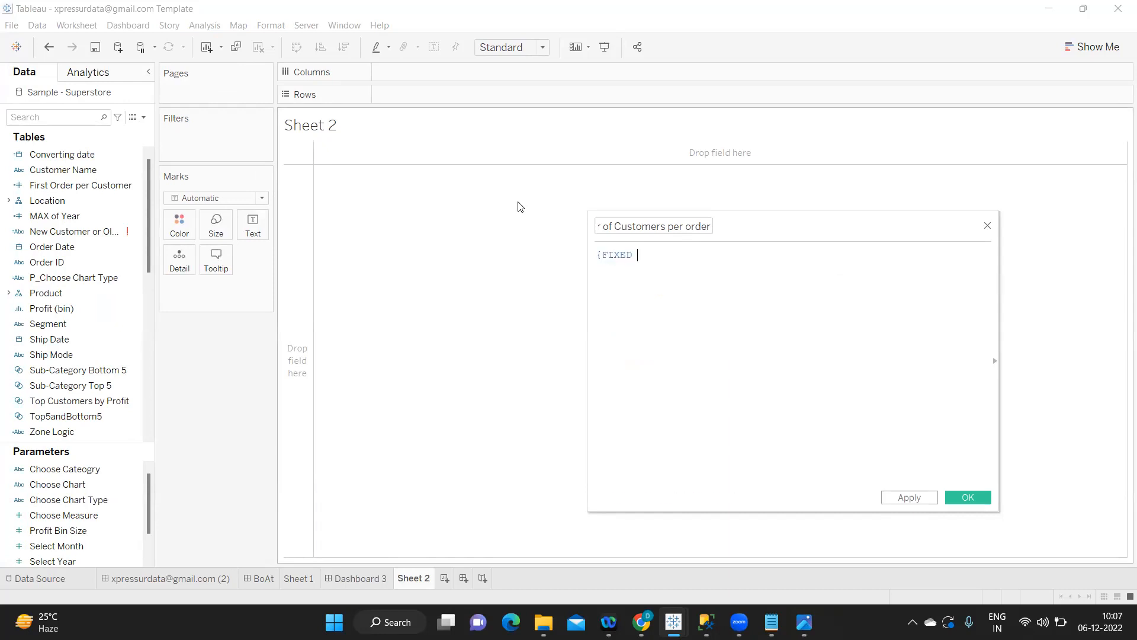
{"action": "type", "text": "[Customer Name]"}
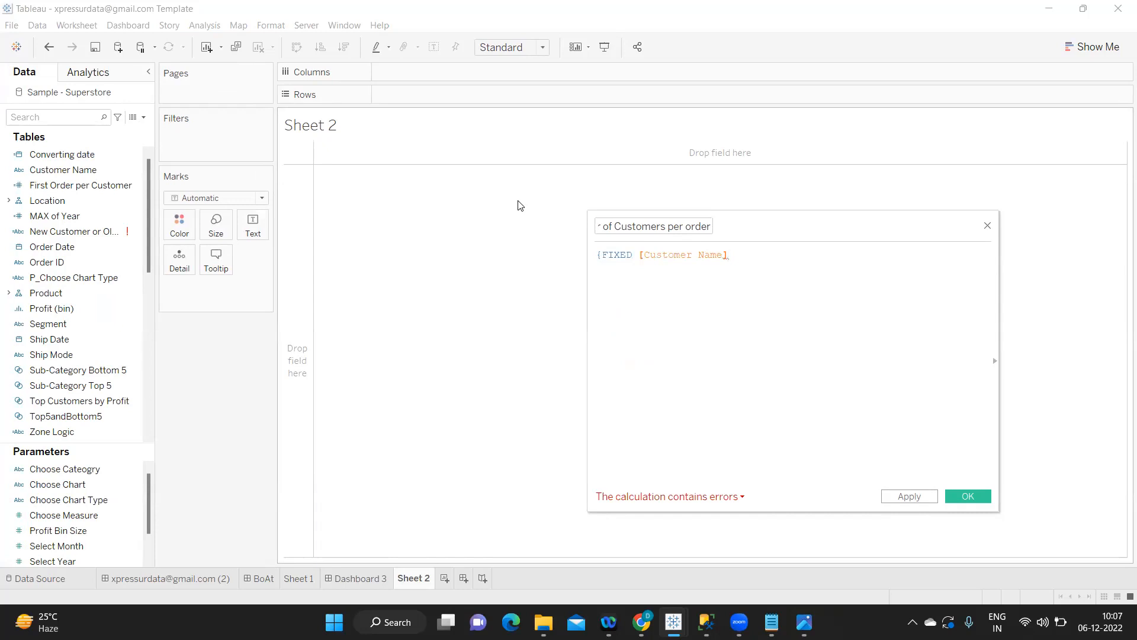
{"action": "type", "text": ": c"}
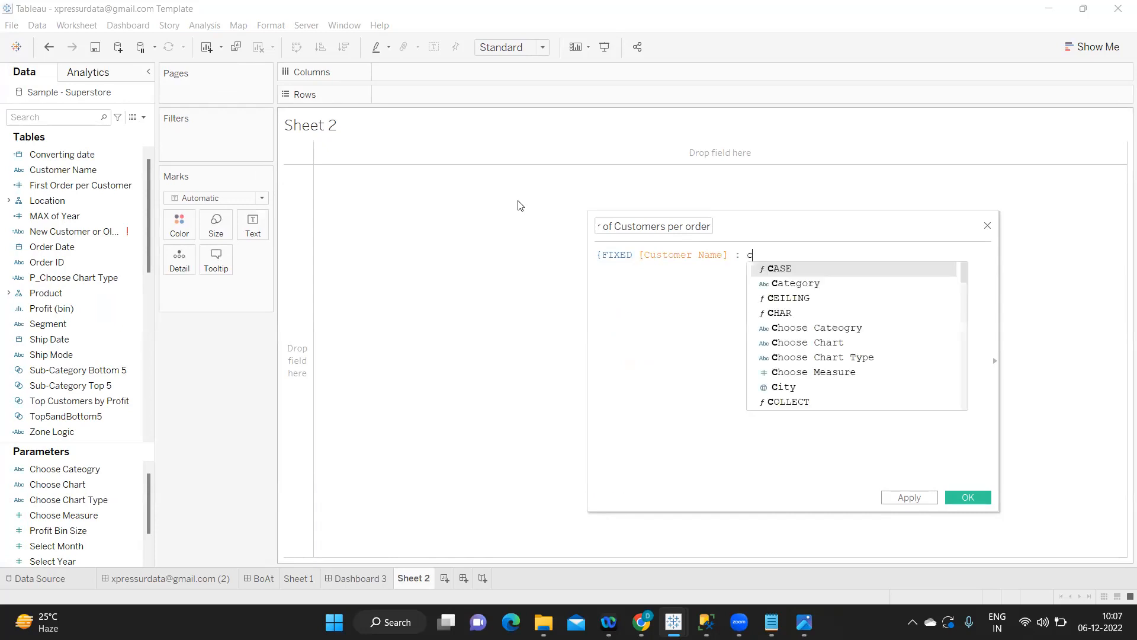
{"action": "type", "text": "ountd"}
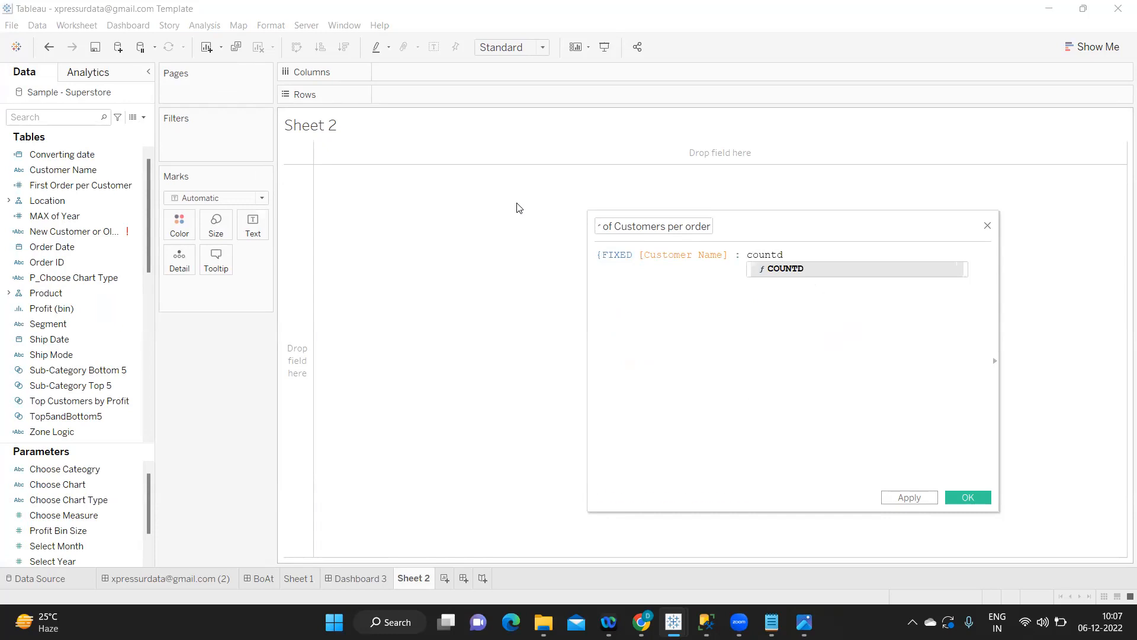
{"action": "type", "text": "(ord"}
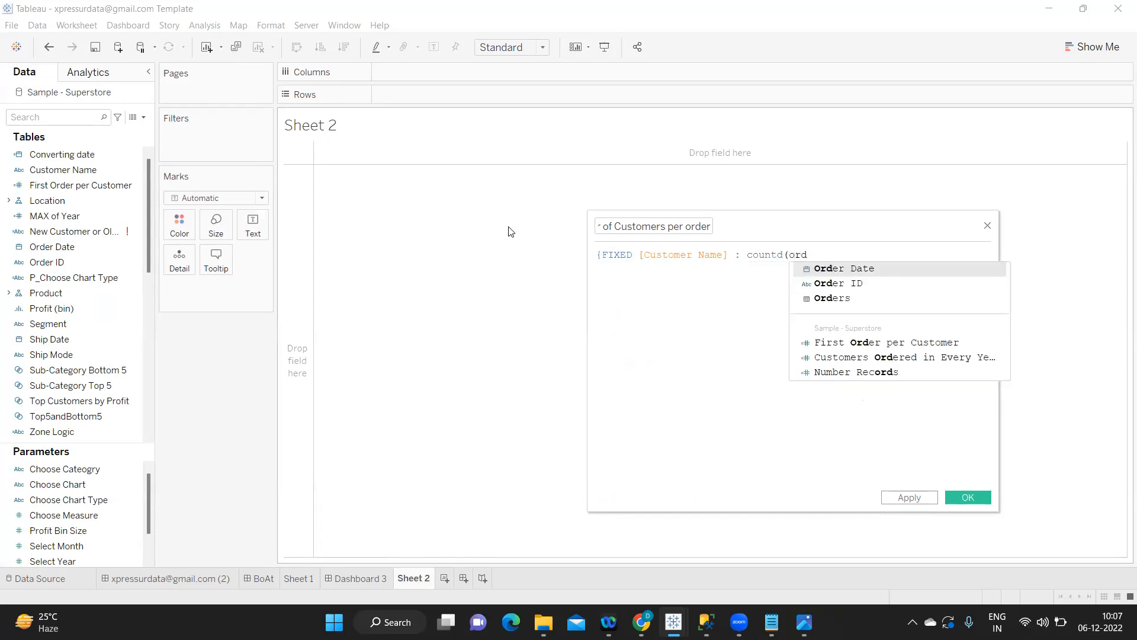
{"action": "left_click", "coordinate": [837, 283]}
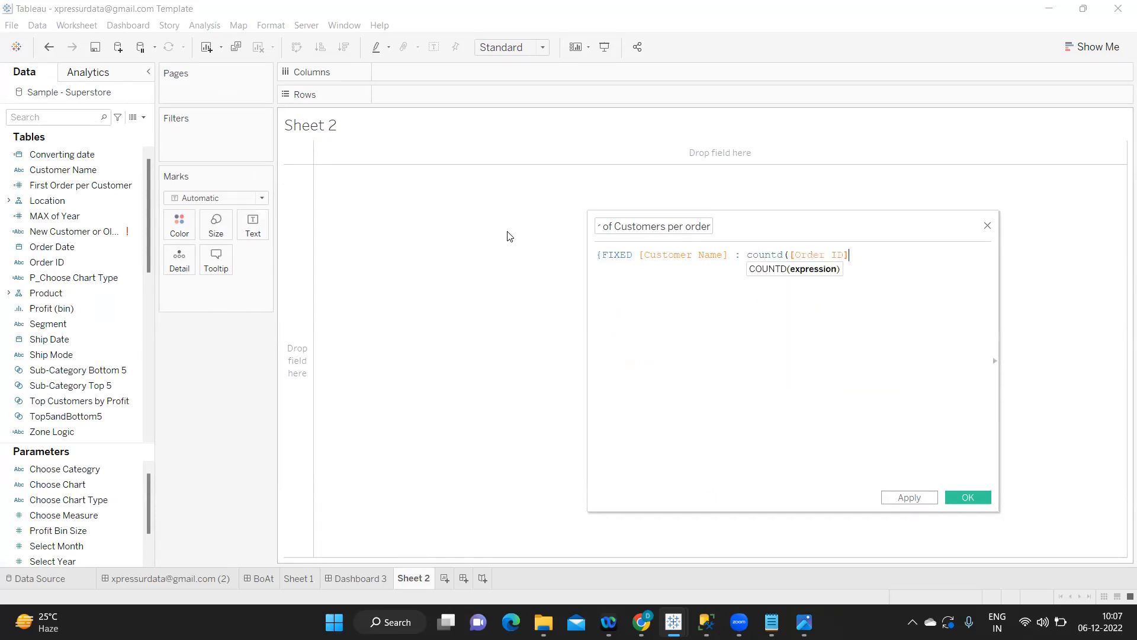
{"action": "type", "text": ")}"}
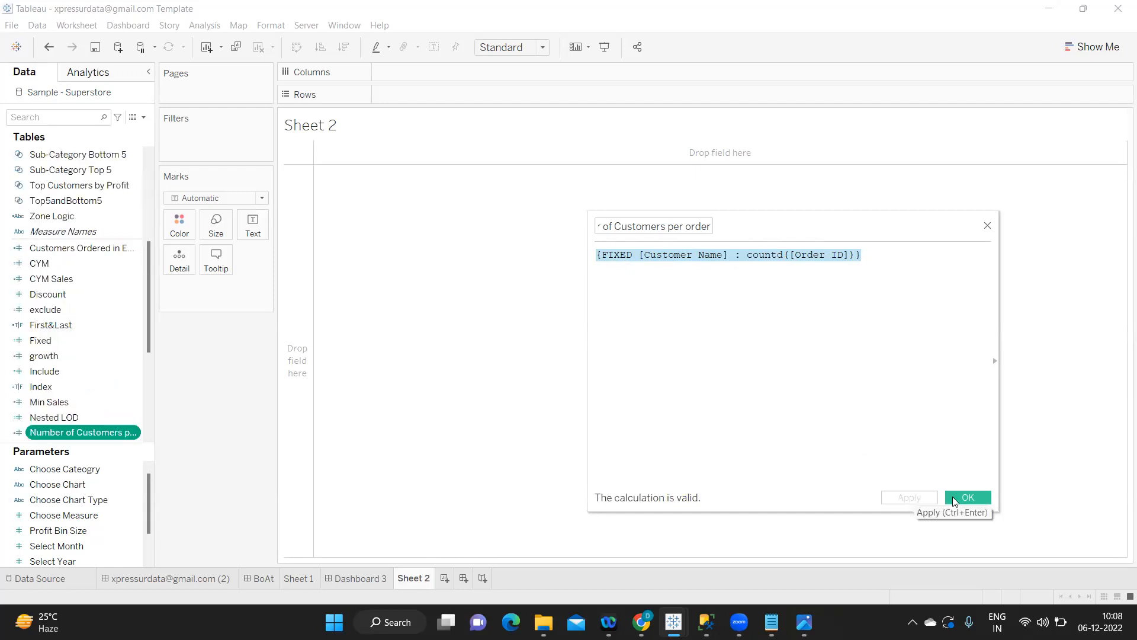
{"action": "left_click", "coordinate": [967, 497]}
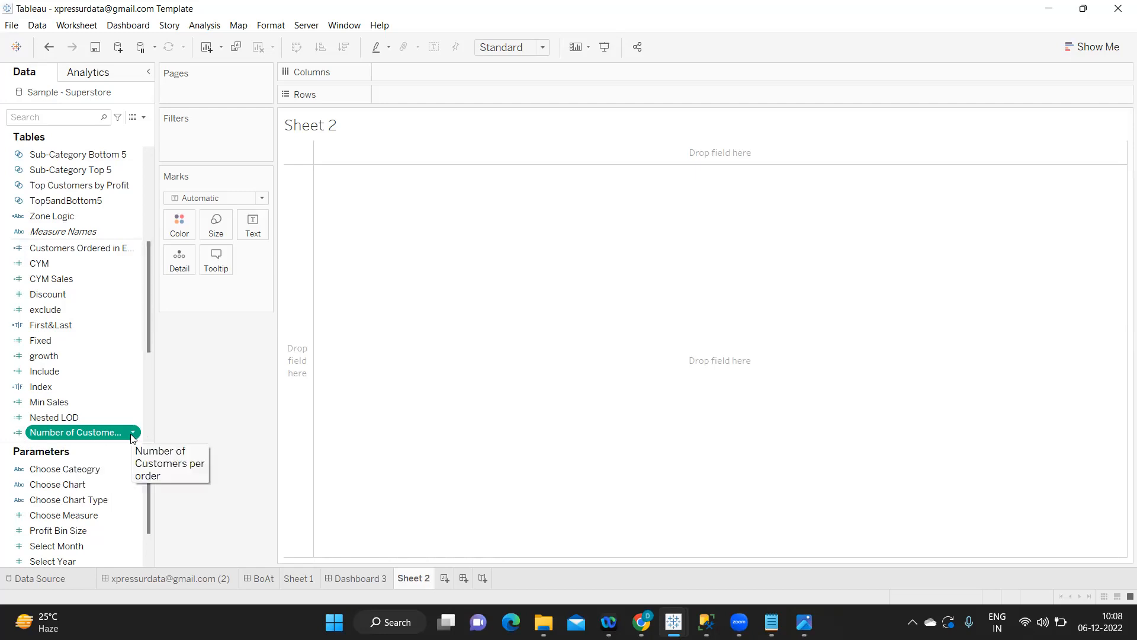
Convert 'Number of Customers per order' to a dimension and place it on Rows
{"action": "right_click", "coordinate": [78, 432]}
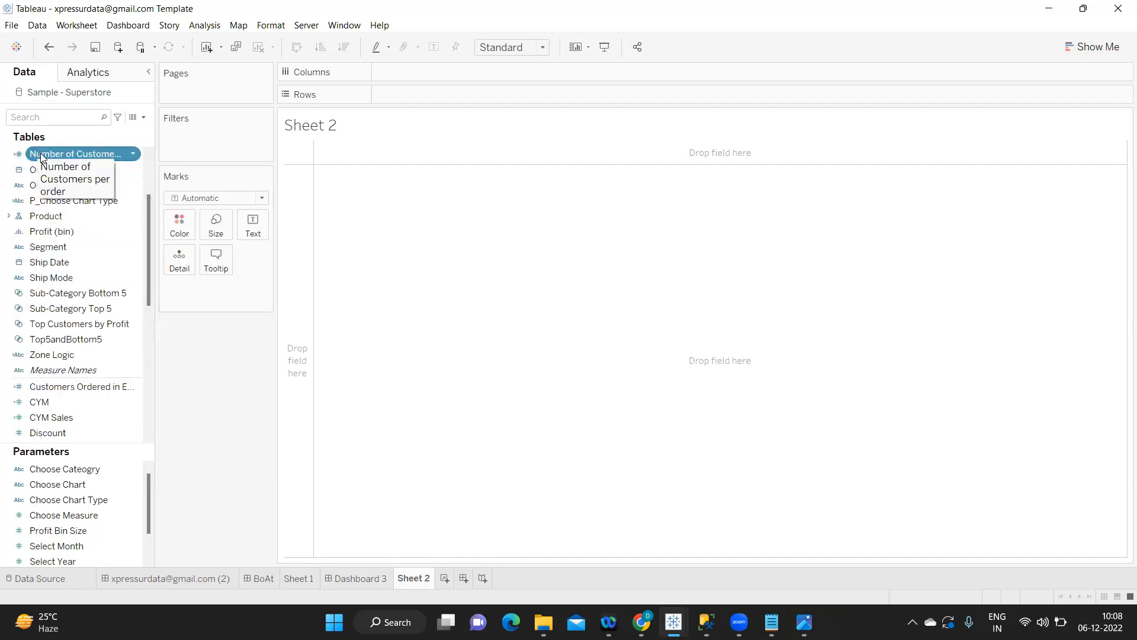
{"action": "left_click_drag", "start_coordinate": [78, 153], "coordinate": [424, 94]}
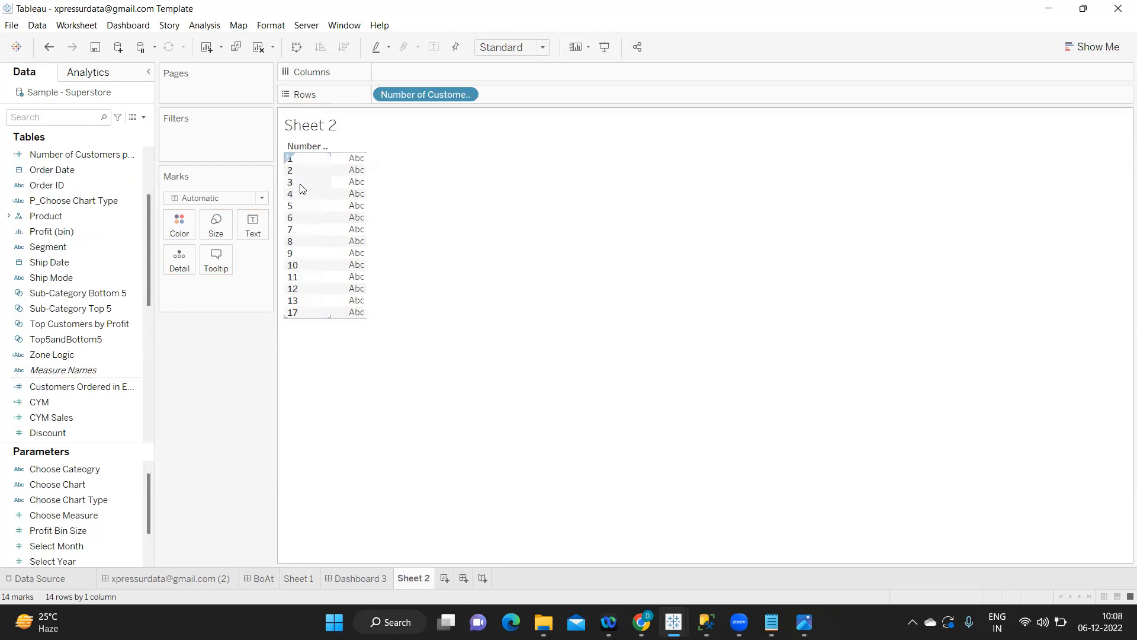
{"action": "mouse_move", "coordinate": [301, 304]}
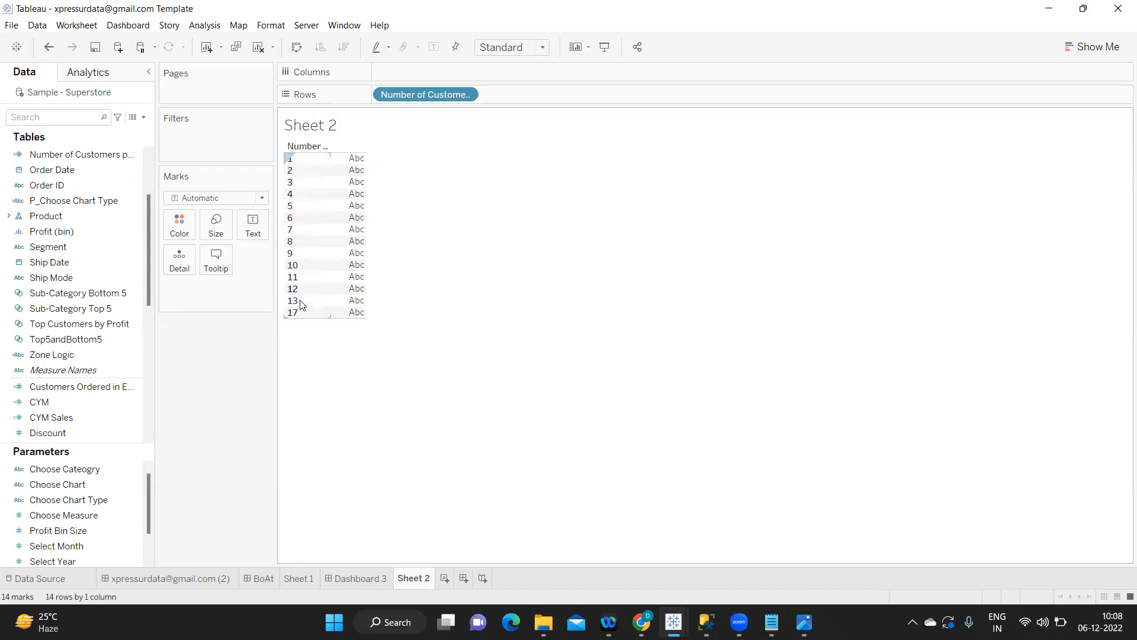
{"action": "mouse_move", "coordinate": [297, 308]}
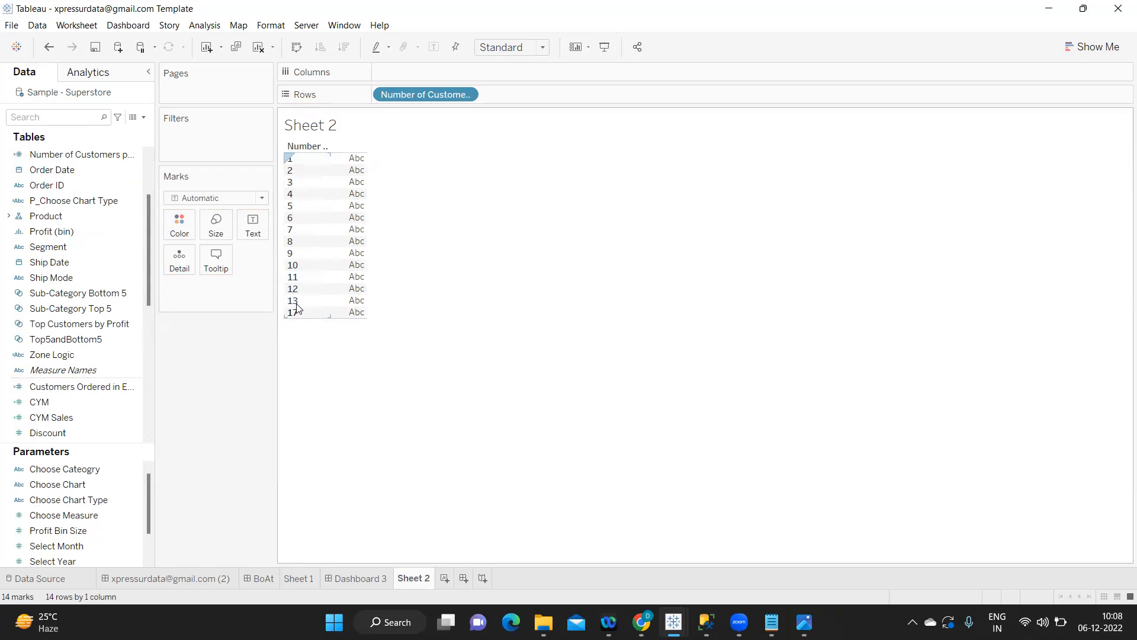
{"action": "left_click", "coordinate": [425, 94]}
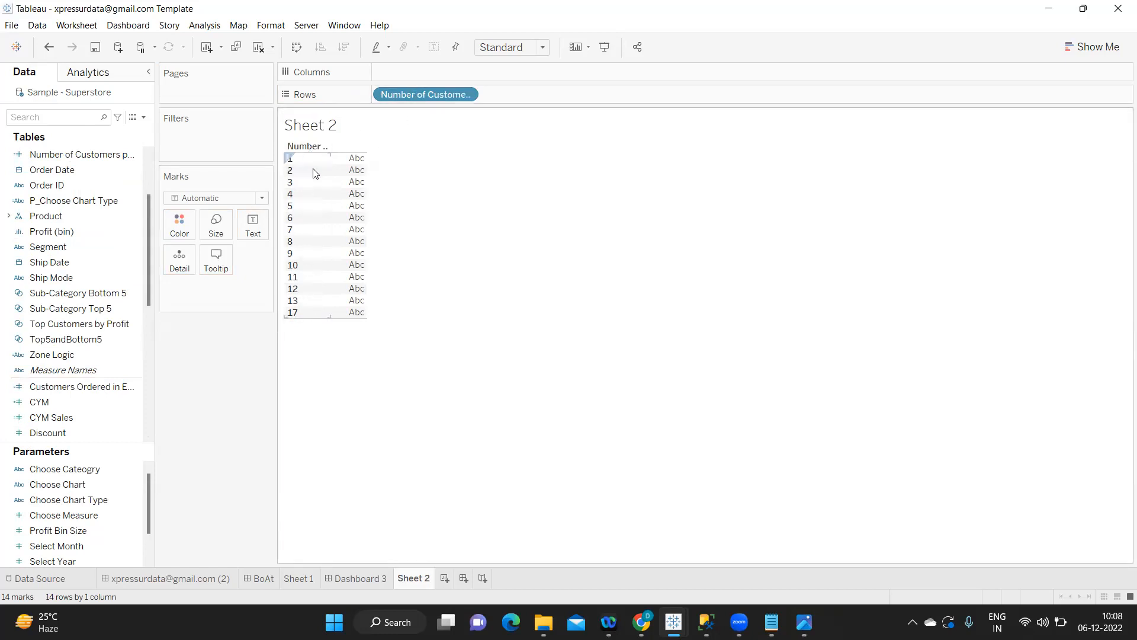
{"action": "mouse_move", "coordinate": [296, 315]}
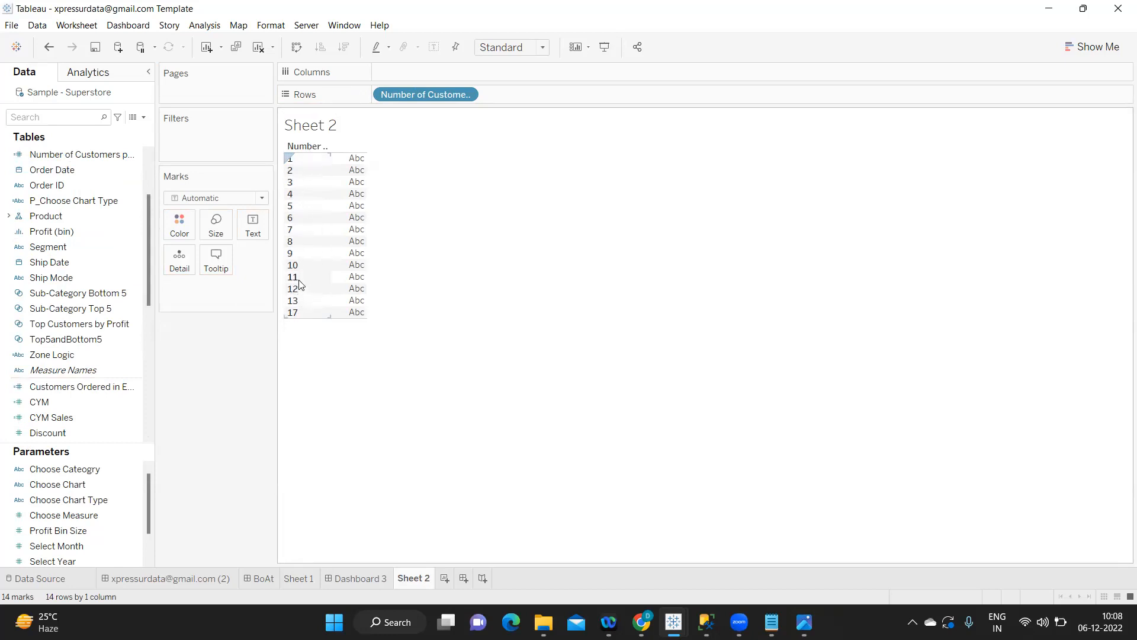
{"action": "left_click", "coordinate": [52, 169]}
{"action": "type", "text": "cus"}
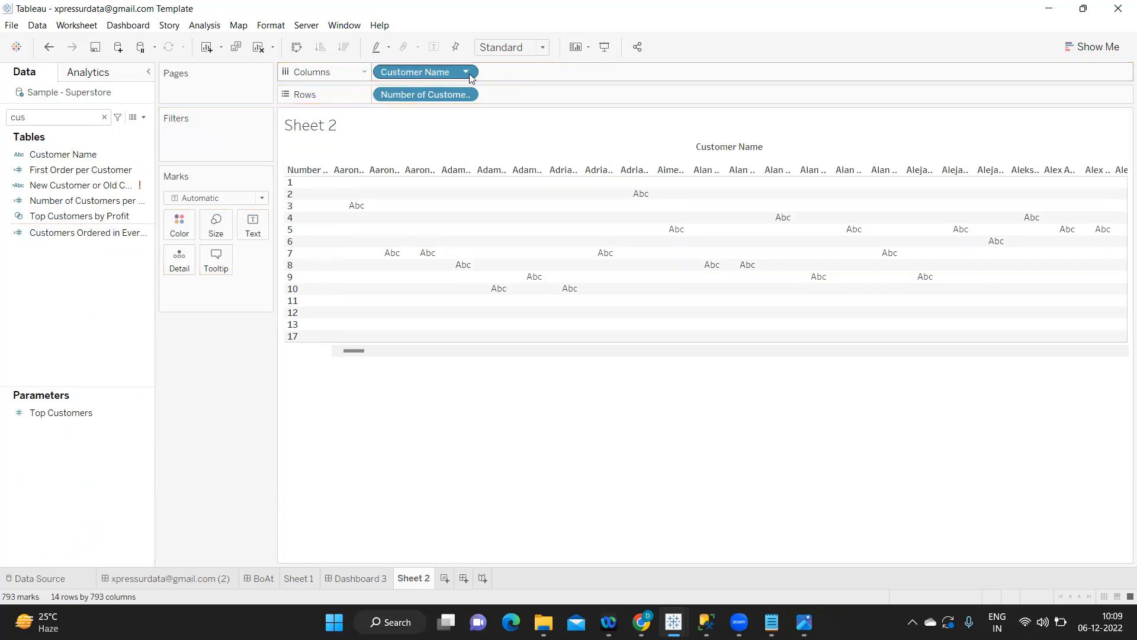
{"action": "mouse_move", "coordinate": [436, 72]}
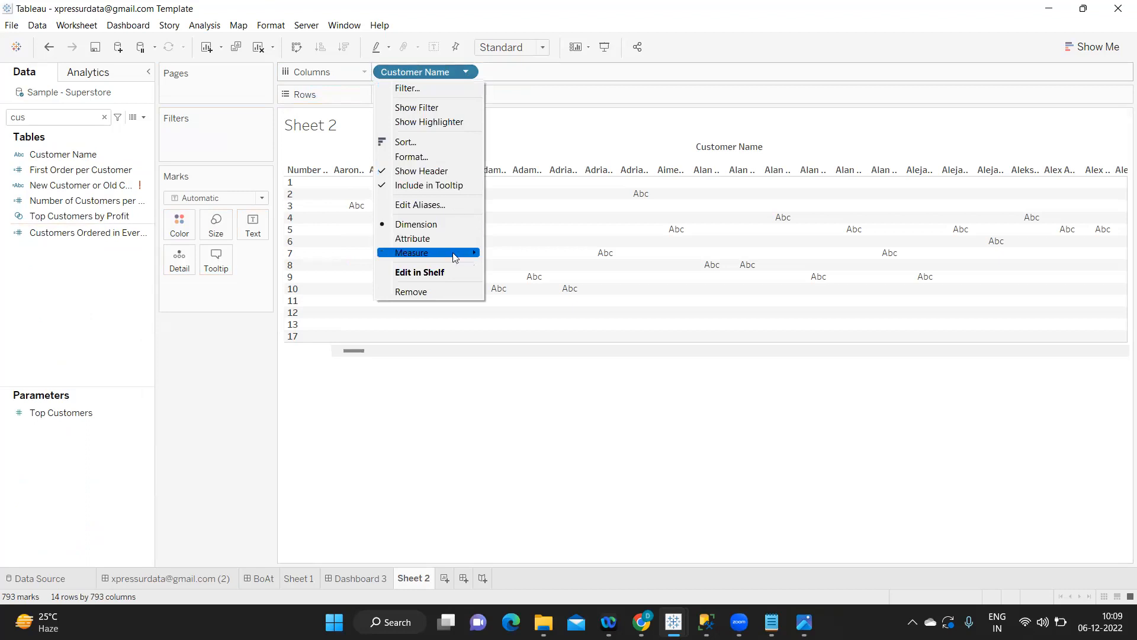
Count Customer Name as a measure and swap rows and columns for vertical bars
{"action": "left_click", "coordinate": [411, 252]}
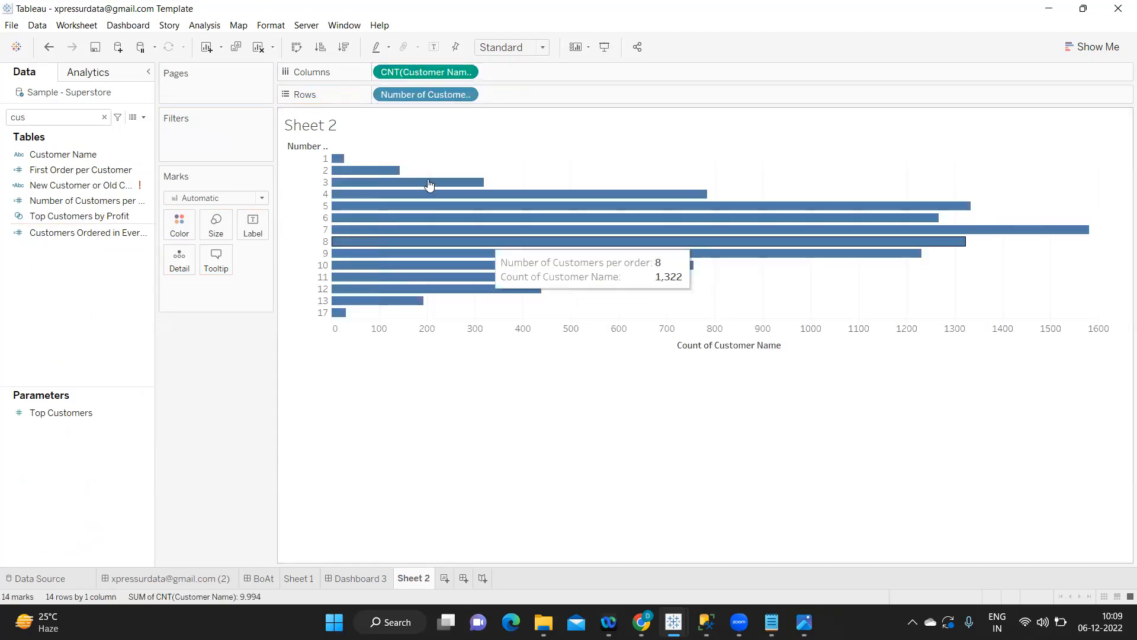
{"action": "left_click", "coordinate": [296, 46]}
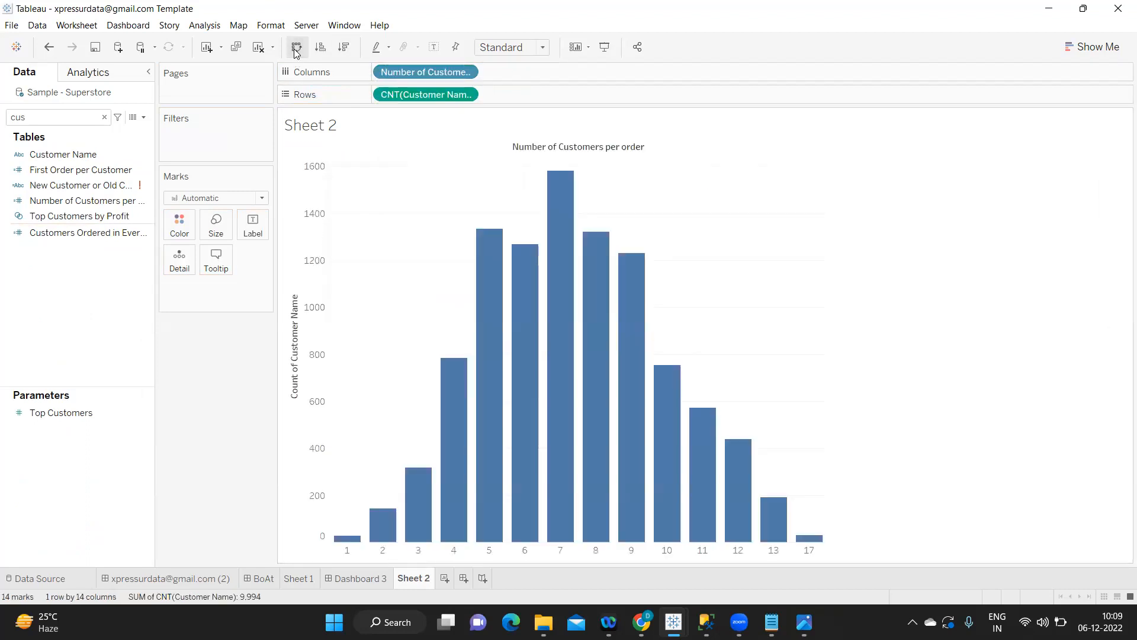
Turn on mark labels so each bar displays its customer count
{"action": "left_click", "coordinate": [433, 46]}
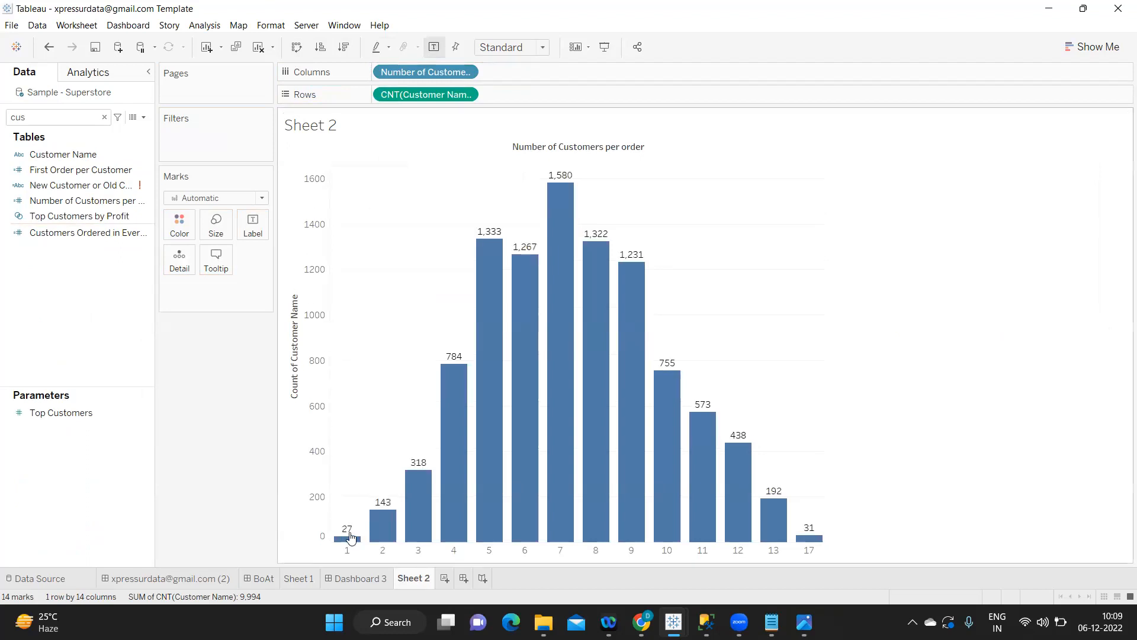
{"action": "mouse_move", "coordinate": [348, 537]}
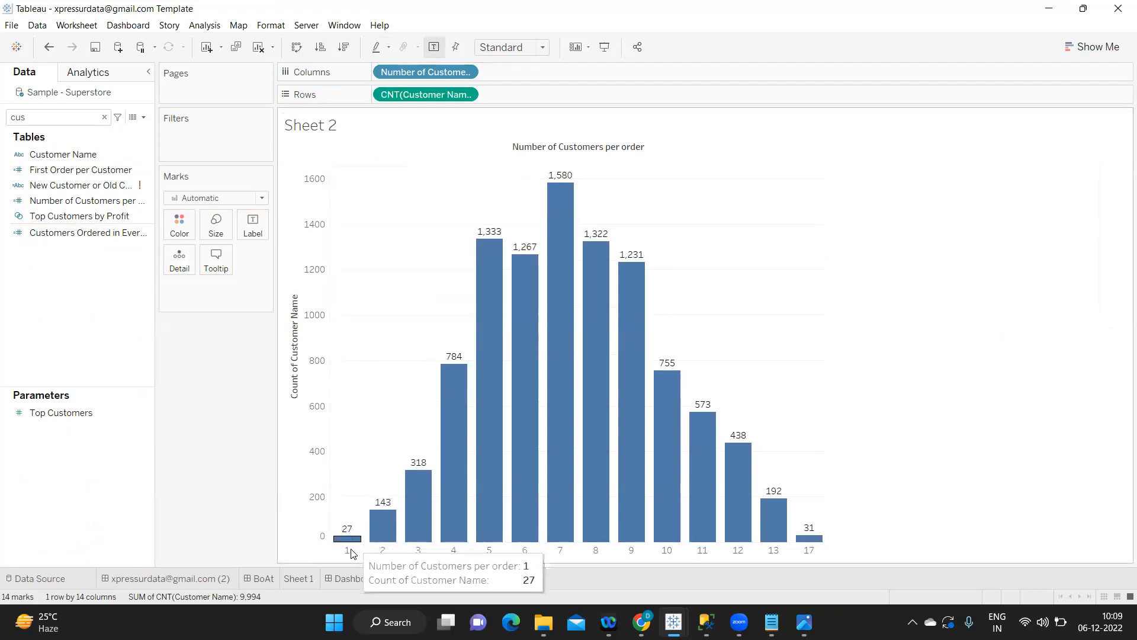
{"action": "mouse_move", "coordinate": [383, 515]}
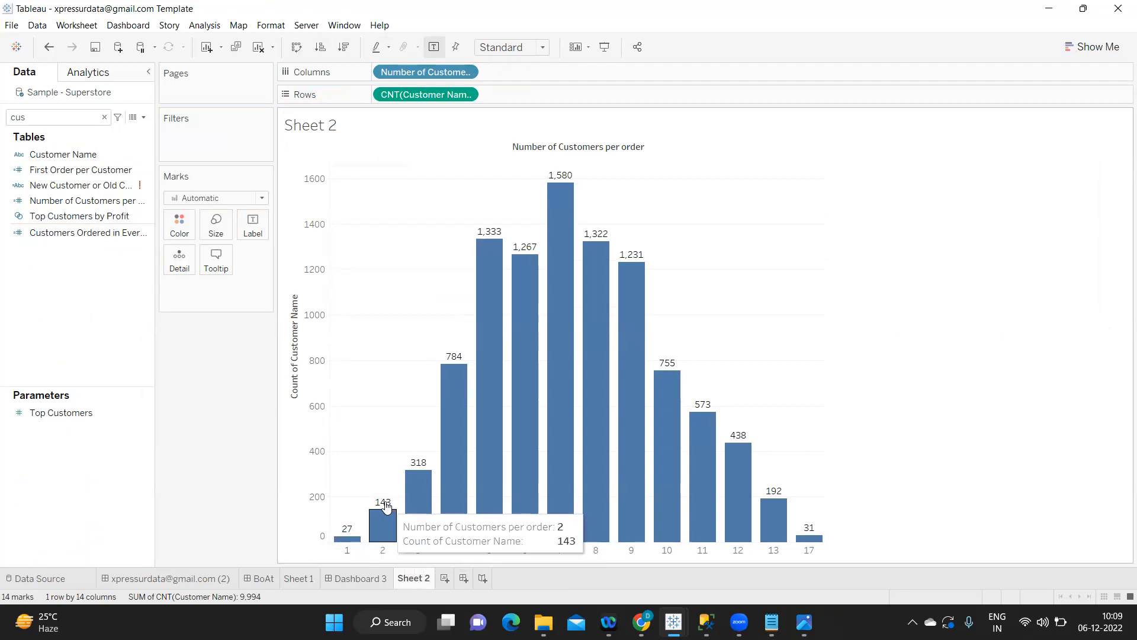
{"action": "mouse_move", "coordinate": [383, 553]}
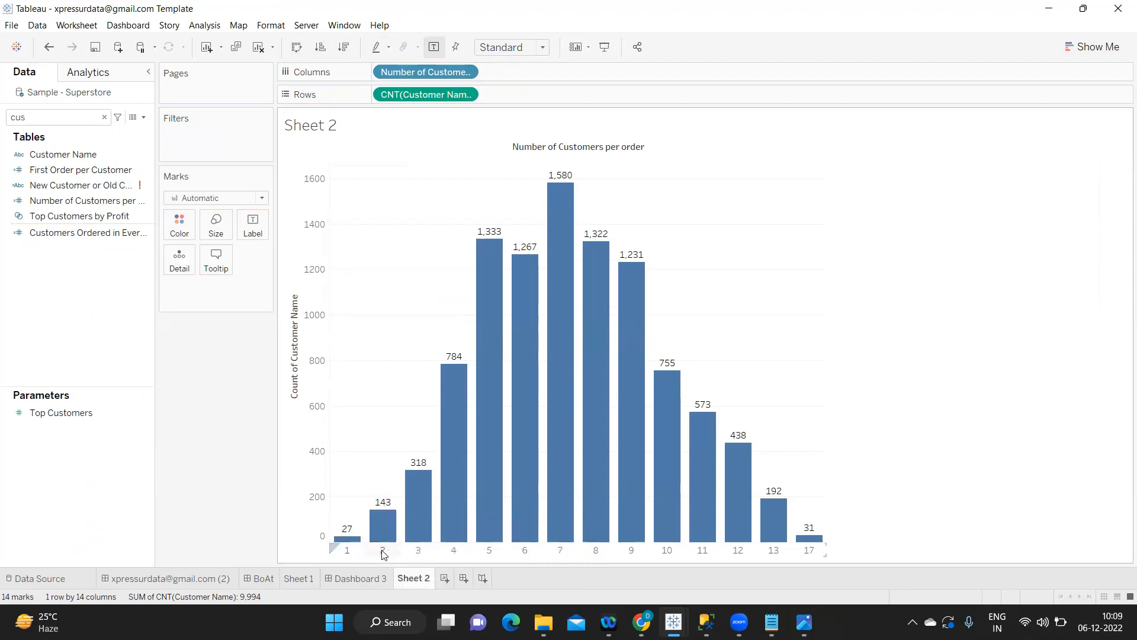
{"action": "mouse_move", "coordinate": [560, 188]}
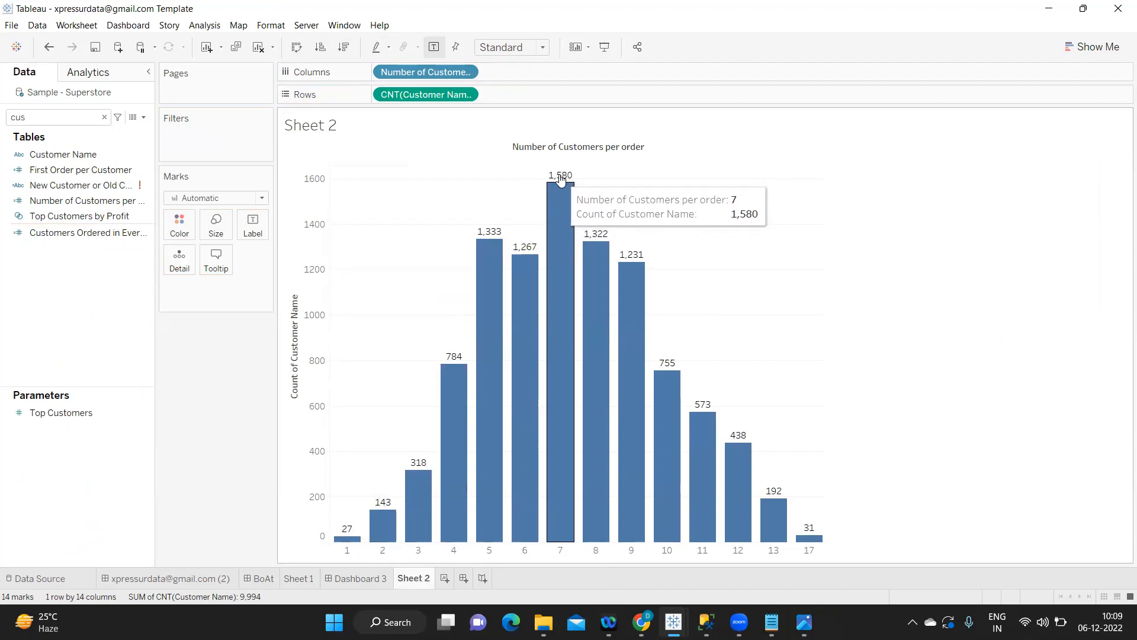
{"action": "mouse_move", "coordinate": [557, 566]}
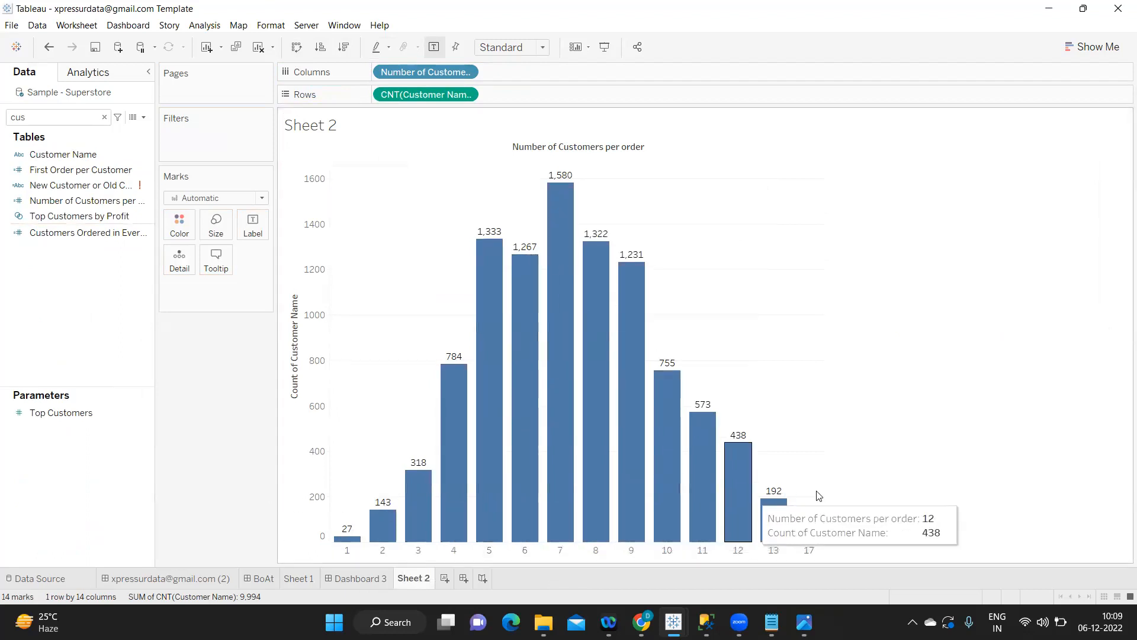
{"action": "mouse_move", "coordinate": [800, 503]}
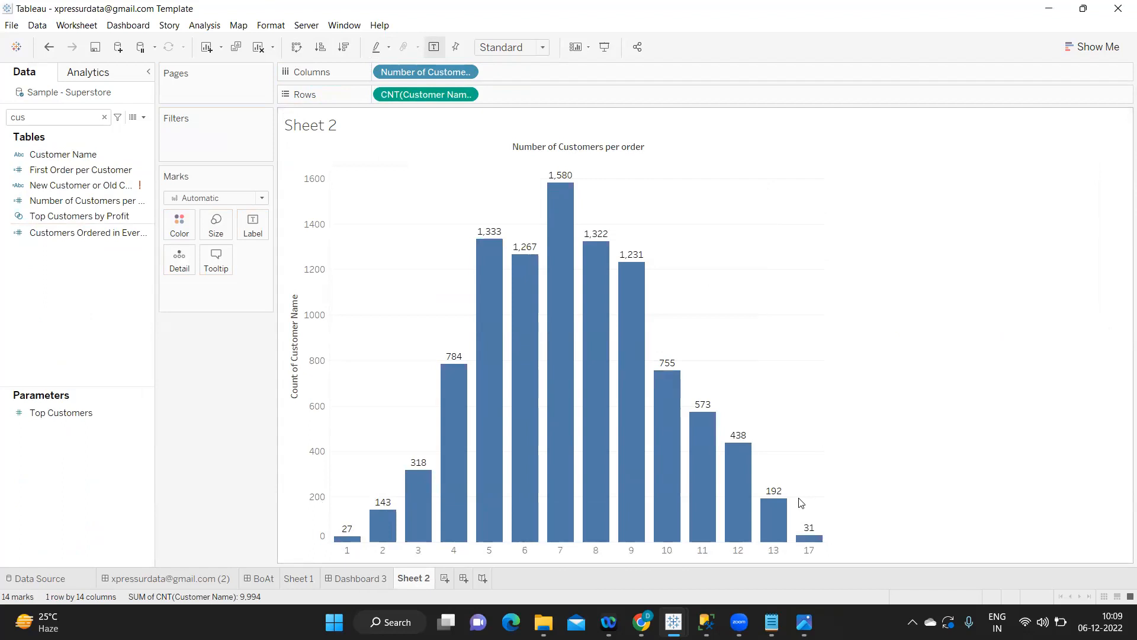